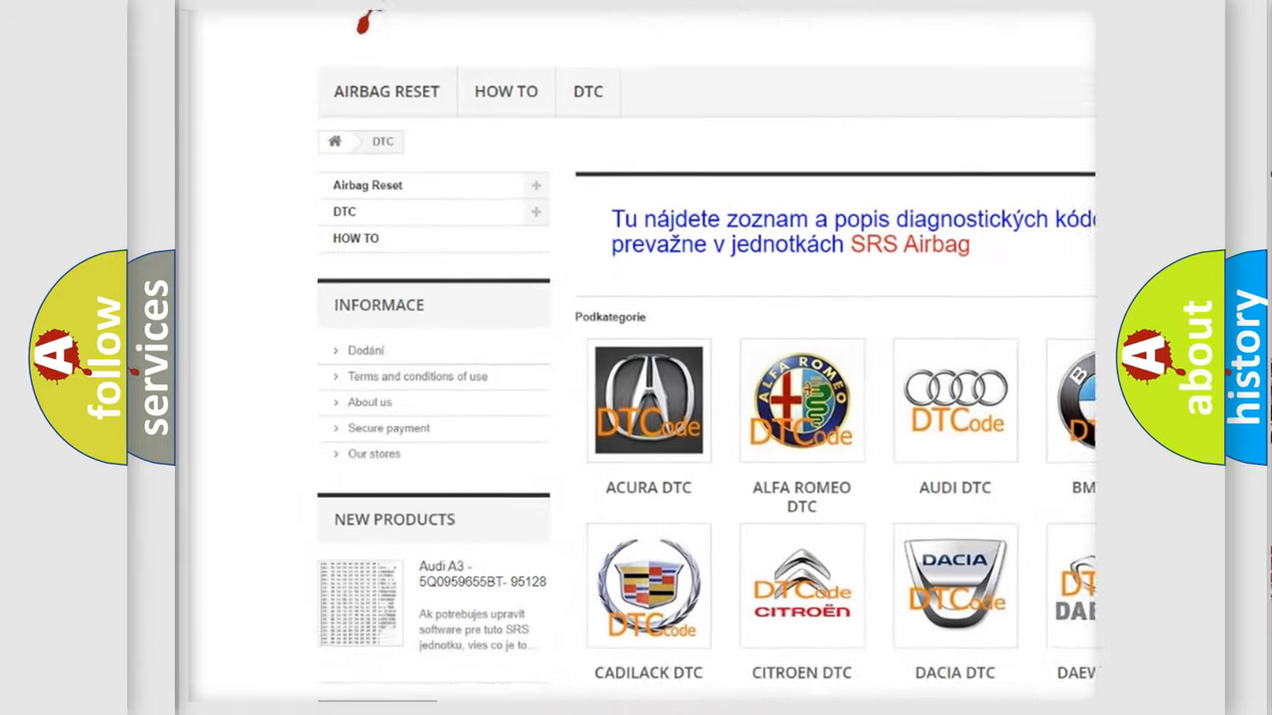
pyautogui.scroll(-3)
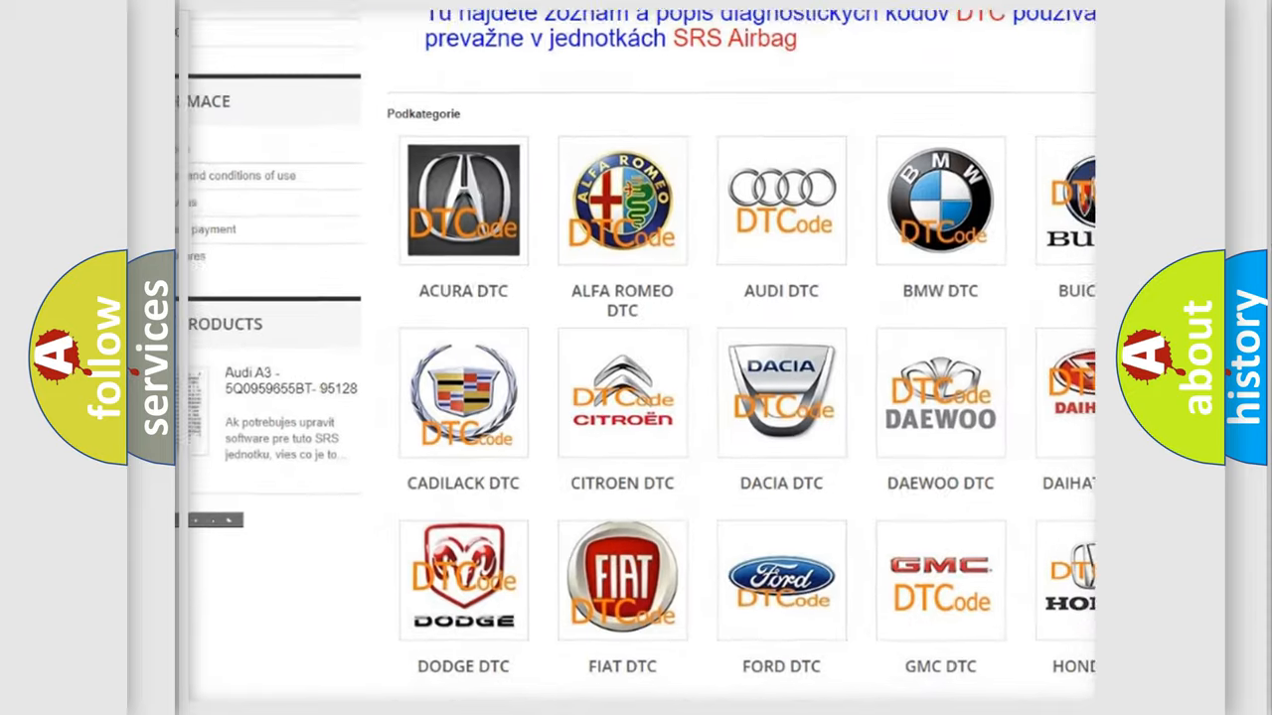
pyautogui.scroll(-3)
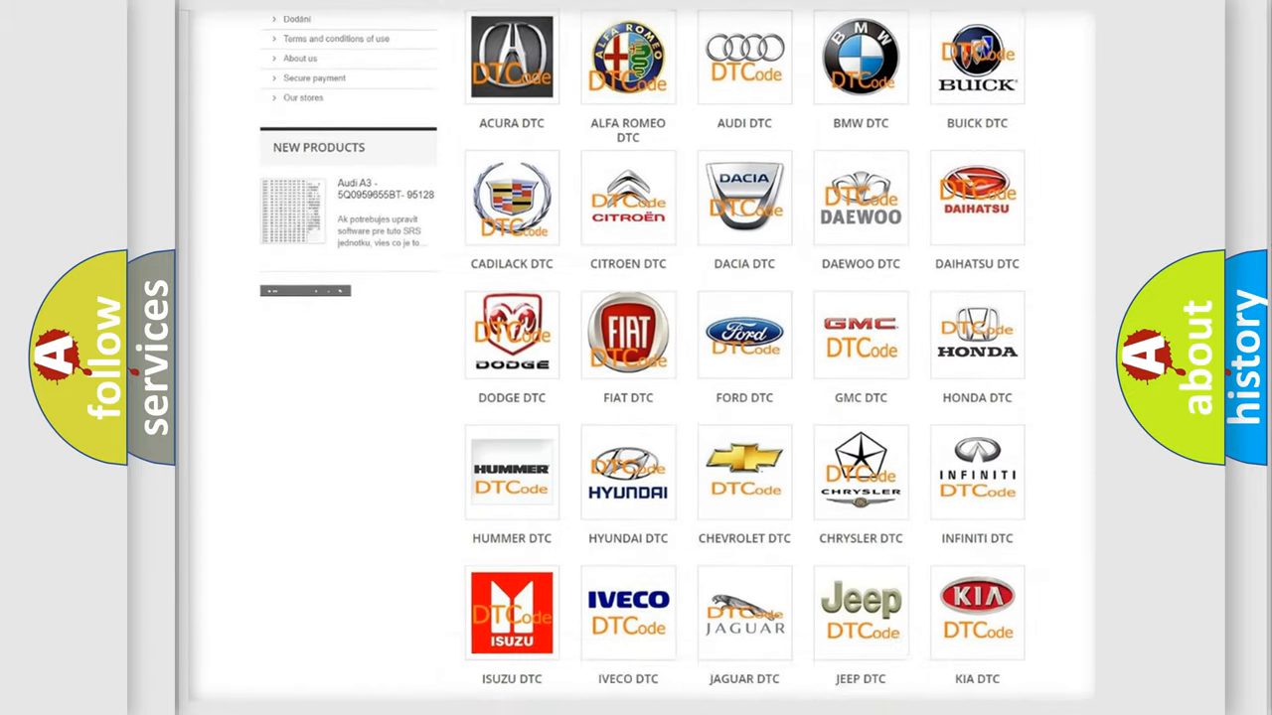
pyautogui.scroll(-3)
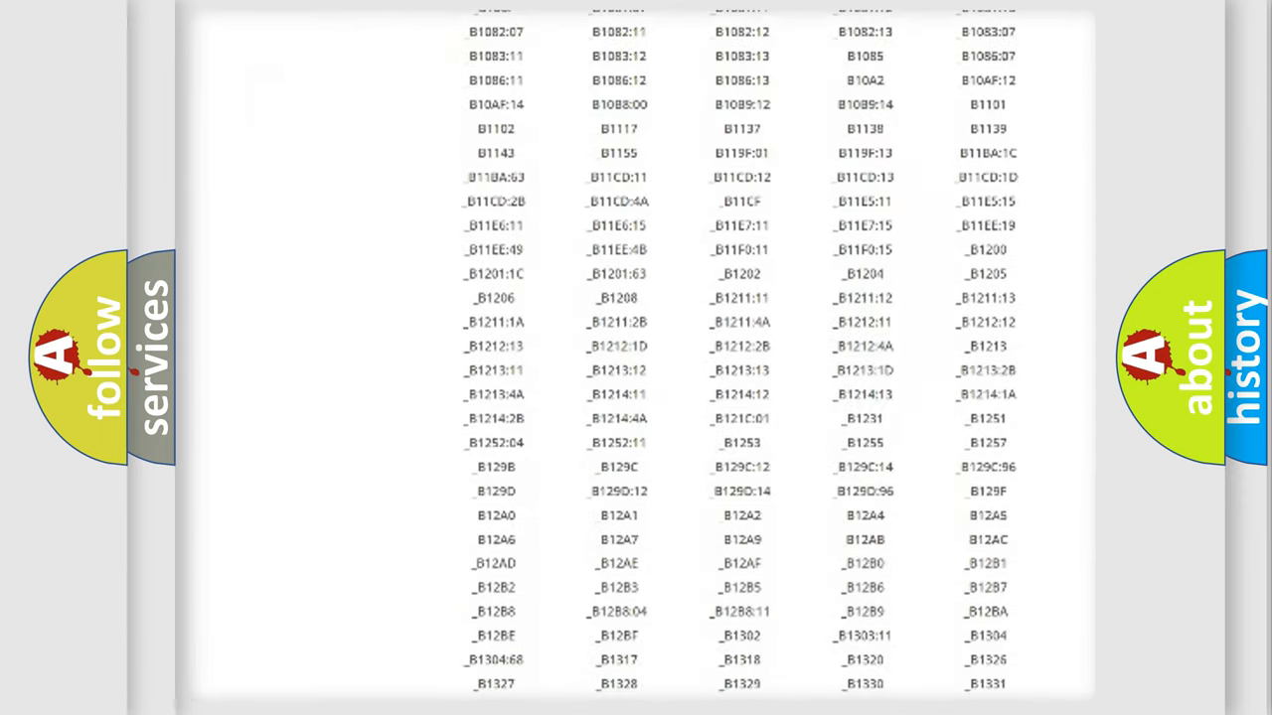
pyautogui.scroll(-3)
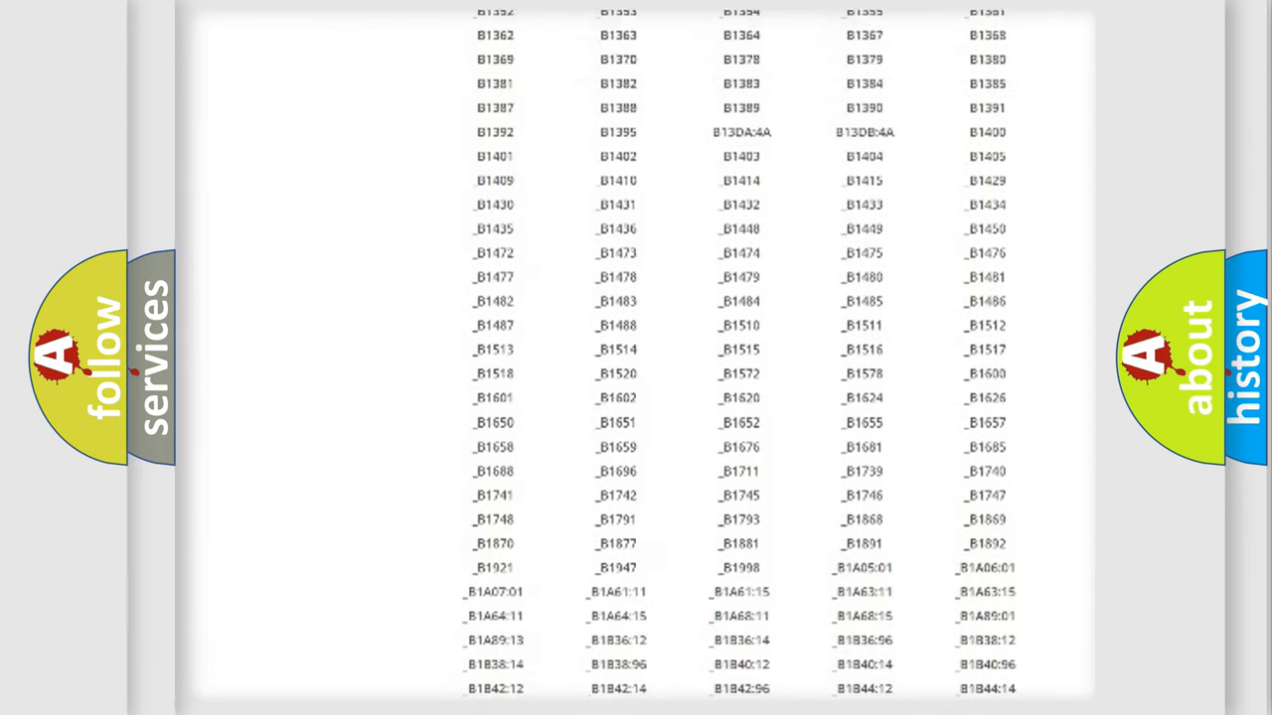